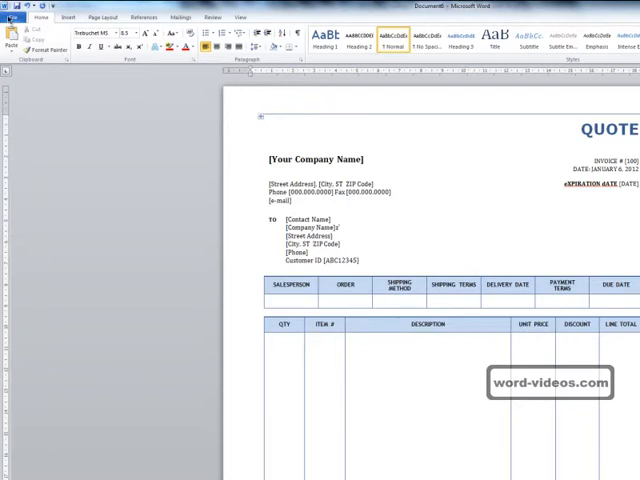
Begin Save As and enter the new file name 'quote - blue'
{"action": "left_click", "coordinate": [24, 18]}
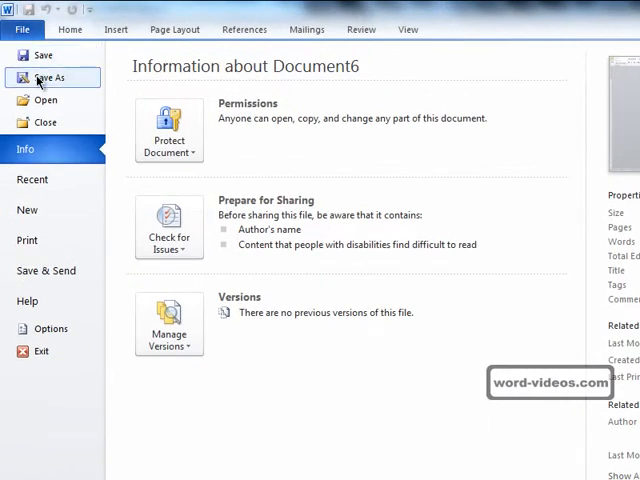
{"action": "left_click", "coordinate": [48, 76]}
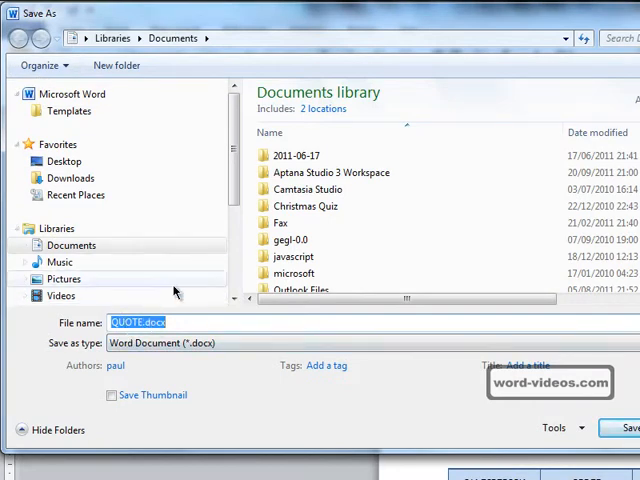
{"action": "type", "text": "qu"}
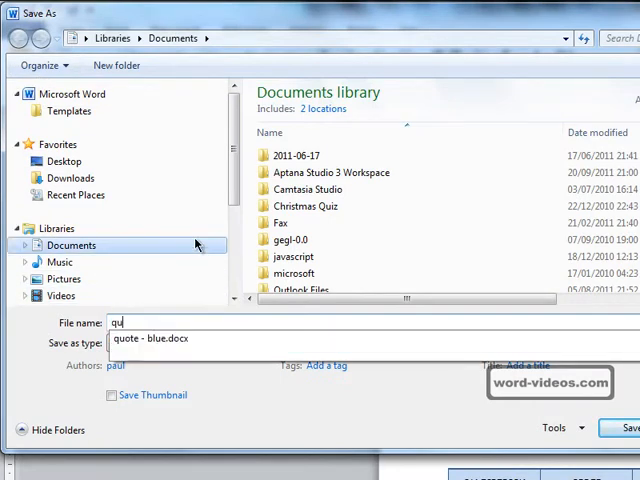
{"action": "type", "text": "ote - blue"}
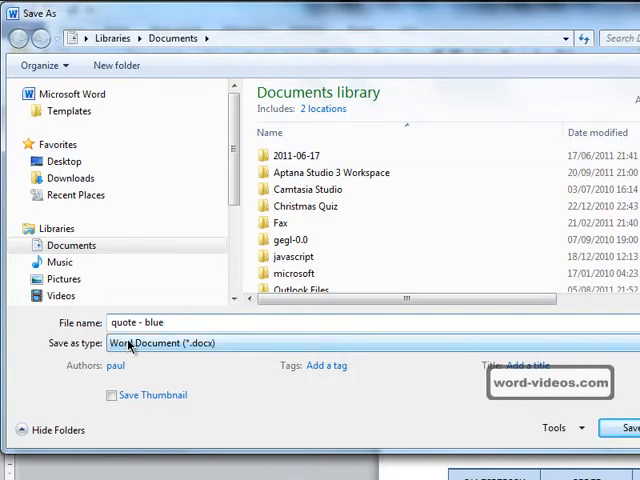
Save as a Word Template (*.dotx) named 'quote - blue' in the personal Templates folder
{"action": "left_click", "coordinate": [164, 344]}
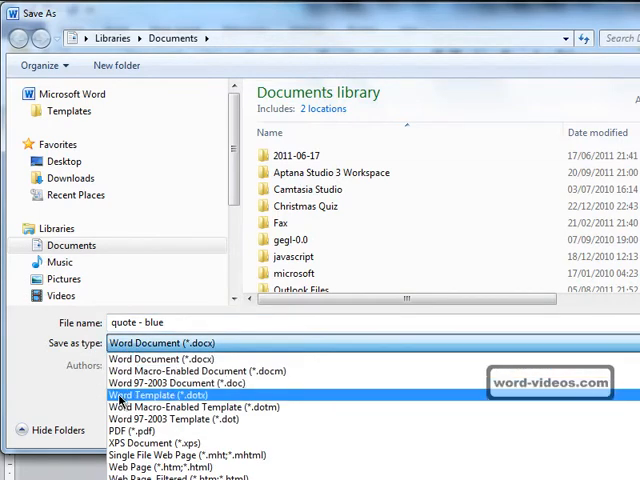
{"action": "left_click", "coordinate": [160, 396]}
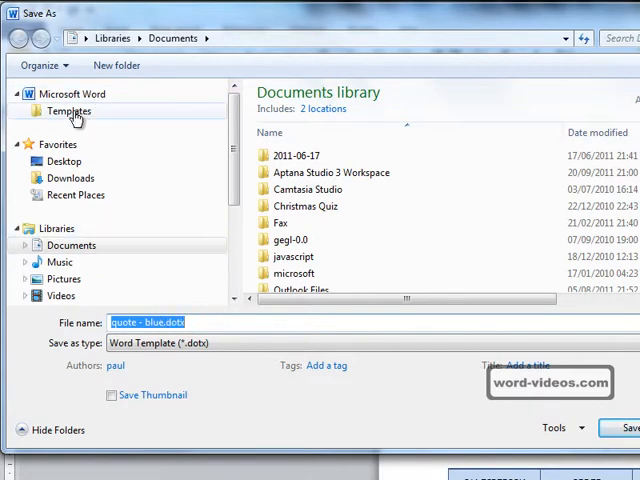
{"action": "mouse_move", "coordinate": [144, 130]}
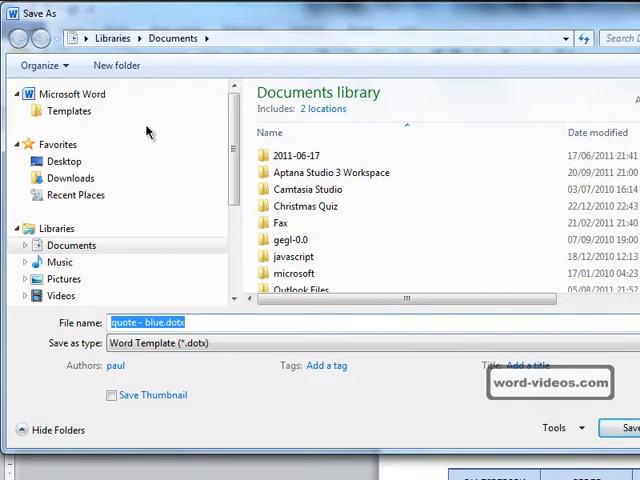
{"action": "left_click", "coordinate": [70, 110]}
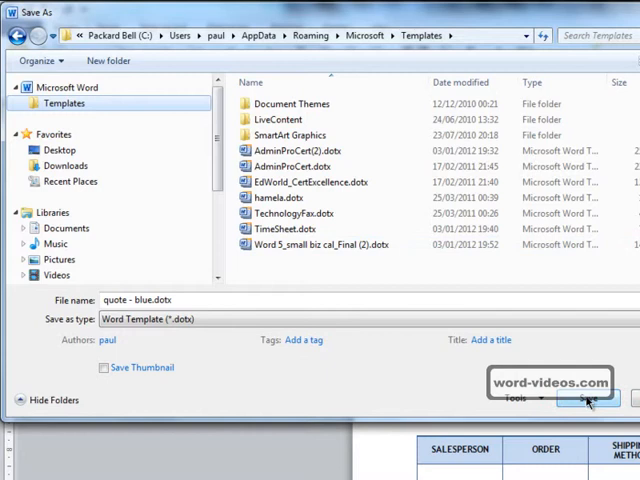
{"action": "left_click", "coordinate": [584, 400]}
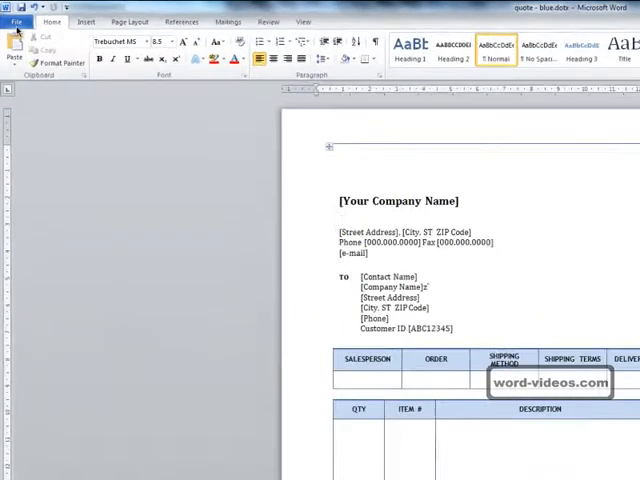
Create a new document from the 'quote - blue.dotx' template in My templates
{"action": "left_click", "coordinate": [16, 20]}
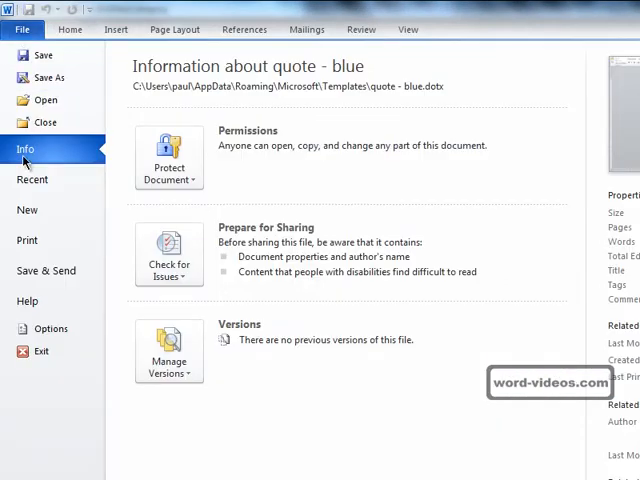
{"action": "left_click", "coordinate": [28, 208]}
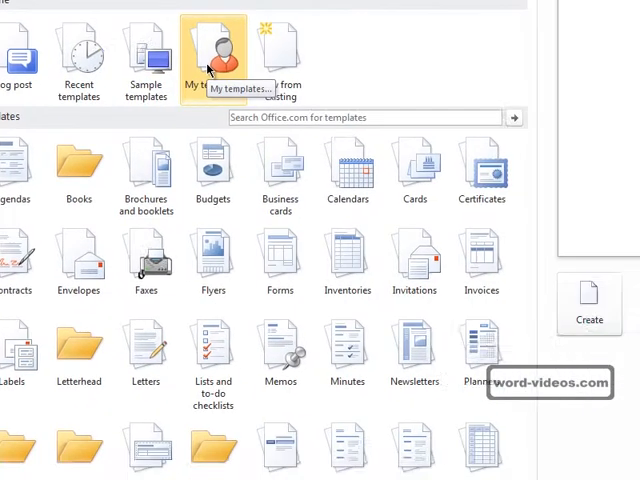
{"action": "left_click", "coordinate": [212, 44]}
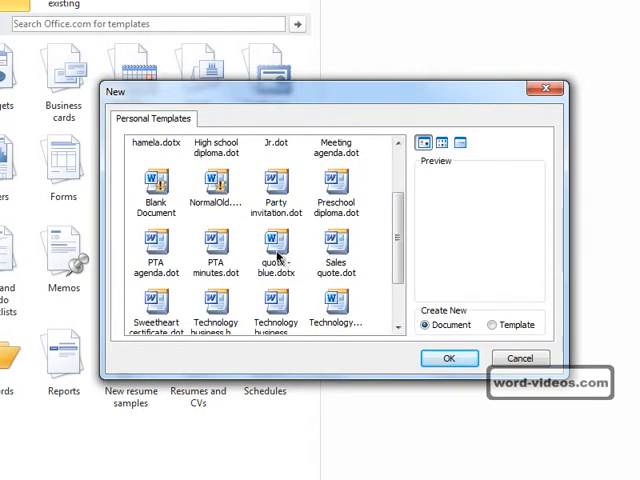
{"action": "left_click", "coordinate": [276, 244]}
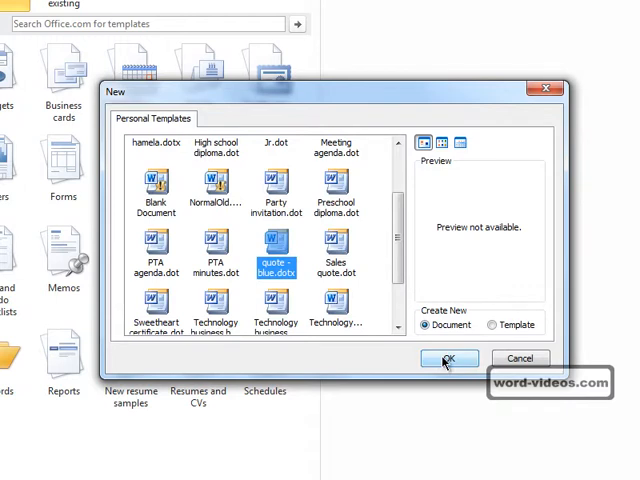
{"action": "left_click", "coordinate": [448, 360]}
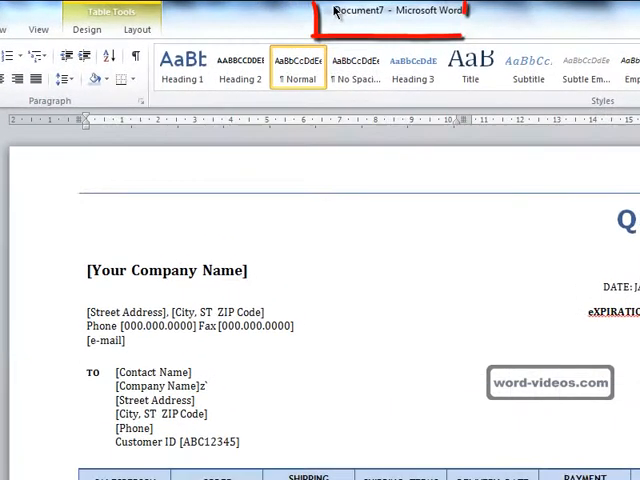
{"action": "mouse_move", "coordinate": [356, 18]}
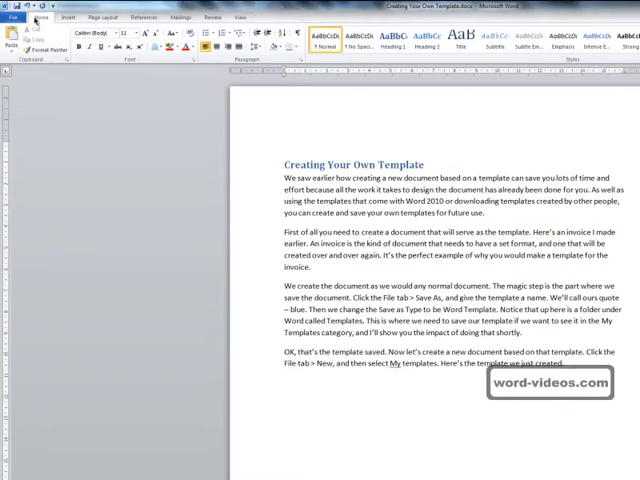
Return to My templates and locate 'quote - blue.dotx' in the list
{"action": "left_click", "coordinate": [20, 28]}
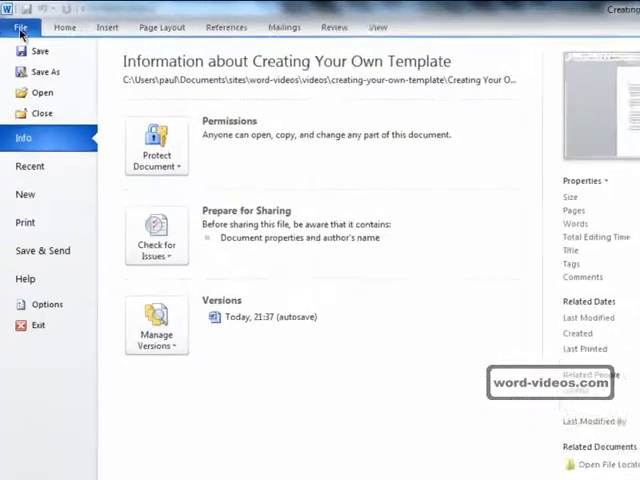
{"action": "left_click", "coordinate": [24, 208]}
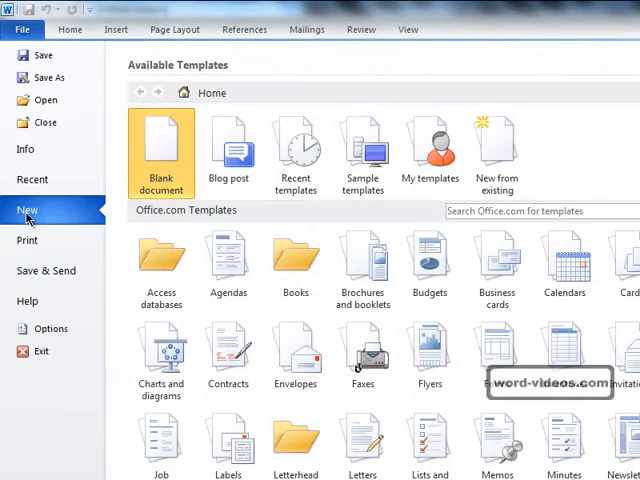
{"action": "left_click", "coordinate": [430, 150]}
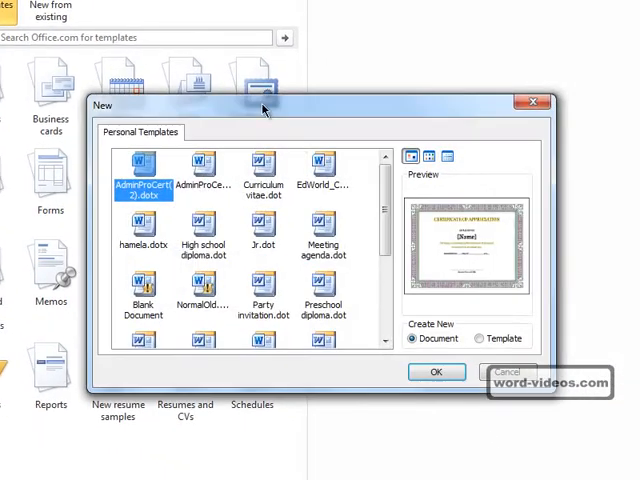
{"action": "scroll", "scroll_direction": "down", "scroll_amount": 3}
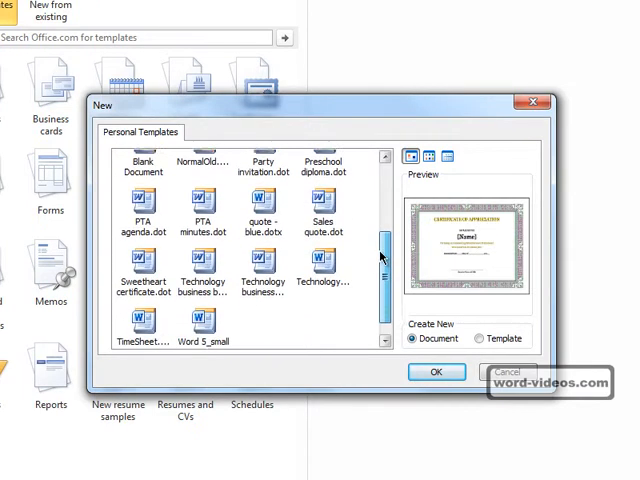
{"action": "scroll", "scroll_direction": "down", "scroll_amount": 3}
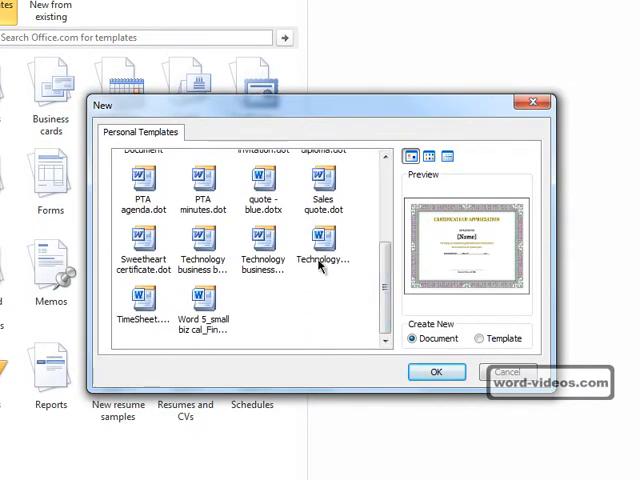
Delete the 'quote - blue.dotx' template and close the New dialog
{"action": "left_click", "coordinate": [262, 184]}
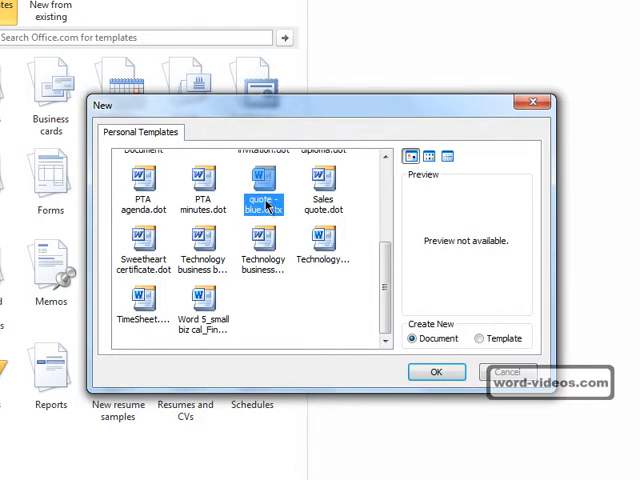
{"action": "right_click", "coordinate": [260, 190]}
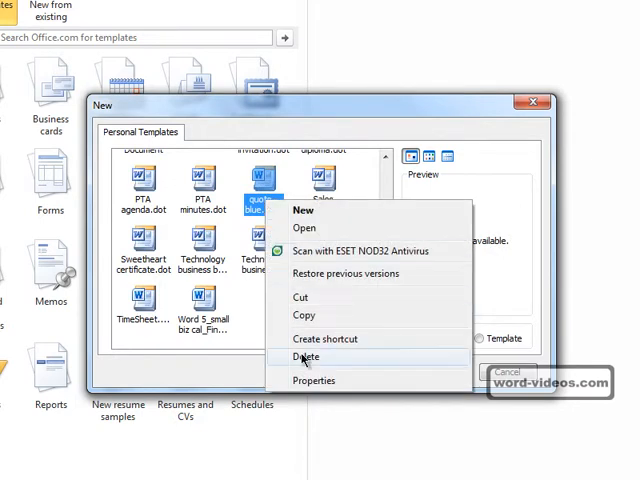
{"action": "left_click", "coordinate": [308, 356]}
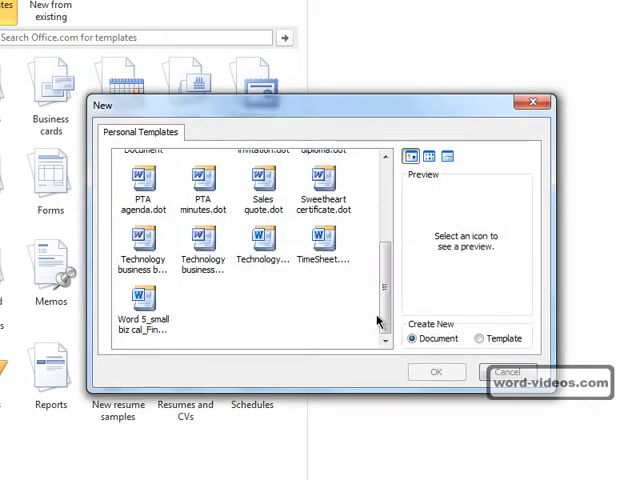
{"action": "mouse_move", "coordinate": [250, 216]}
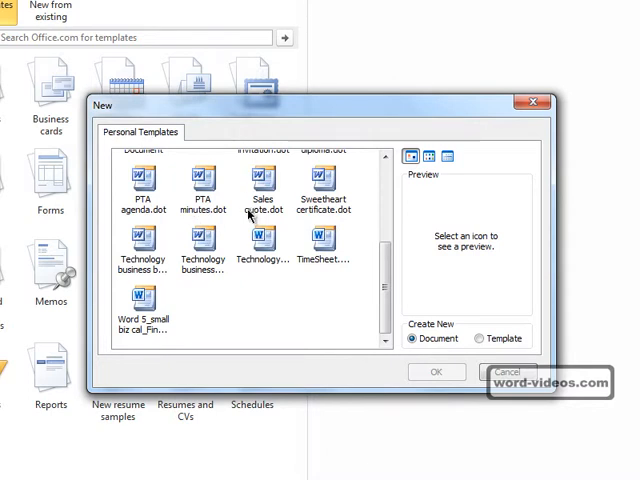
{"action": "left_click", "coordinate": [508, 372]}
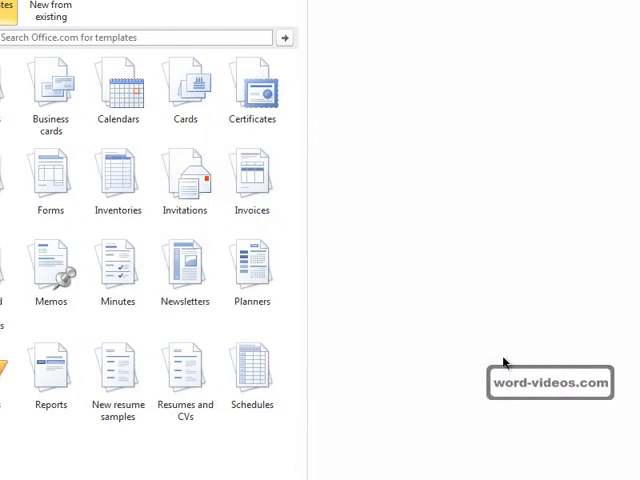